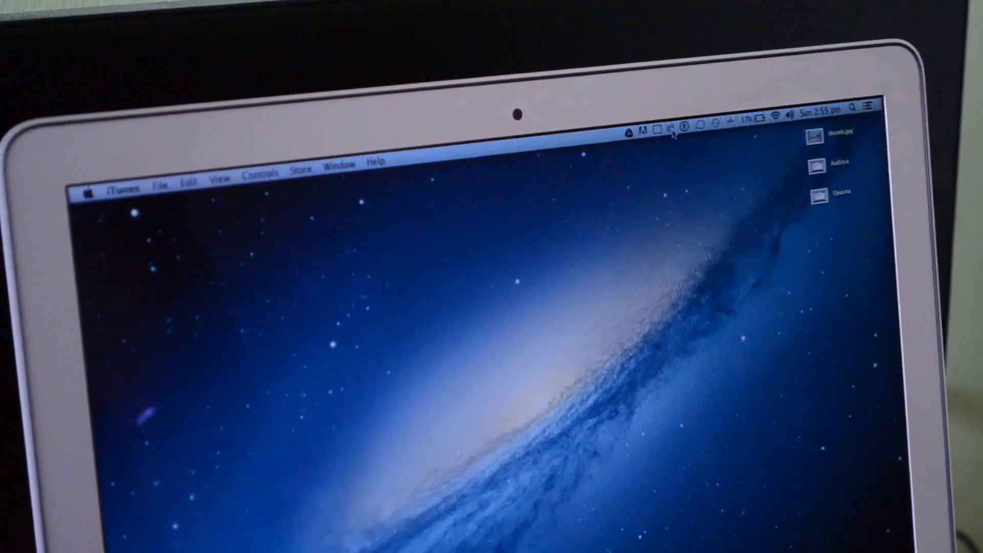
click(683, 124)
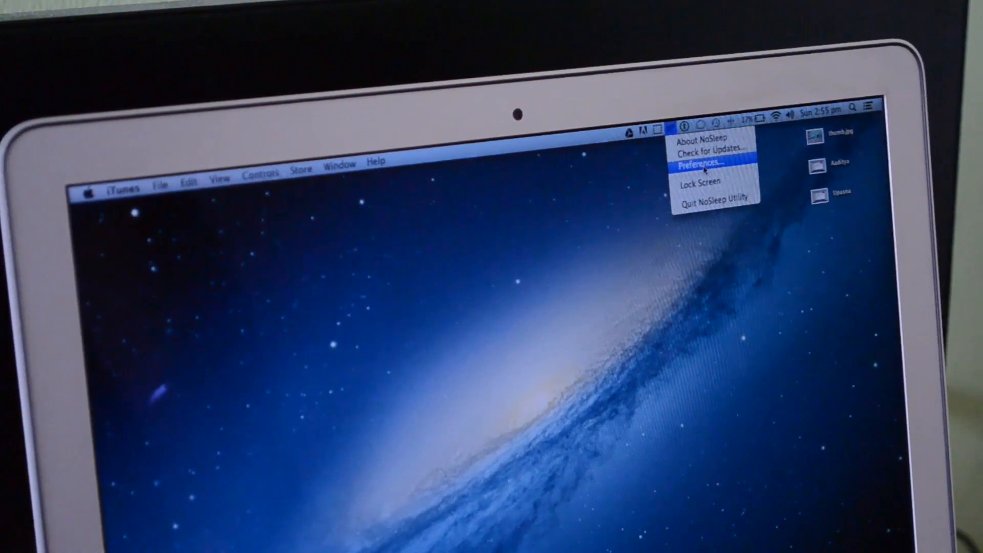
click(700, 165)
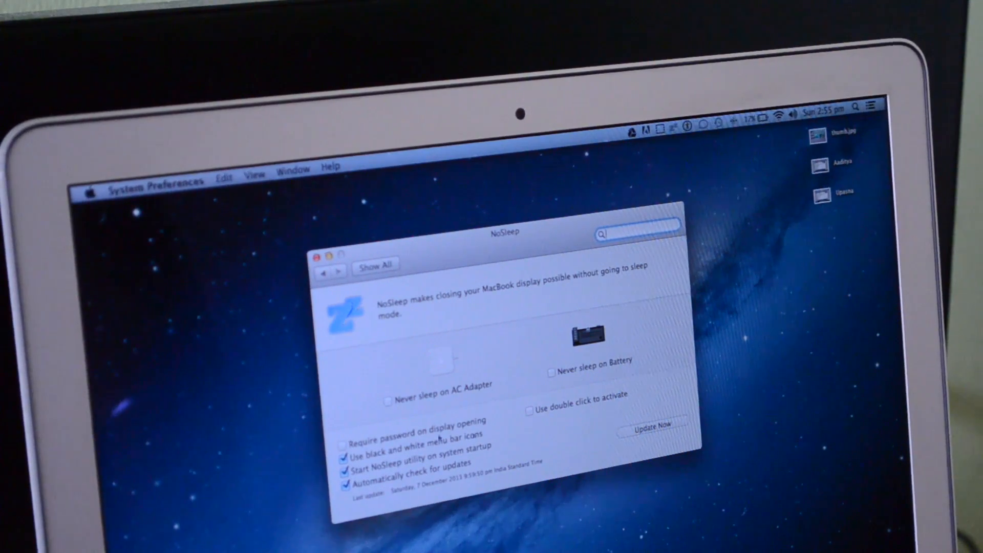
click(322, 253)
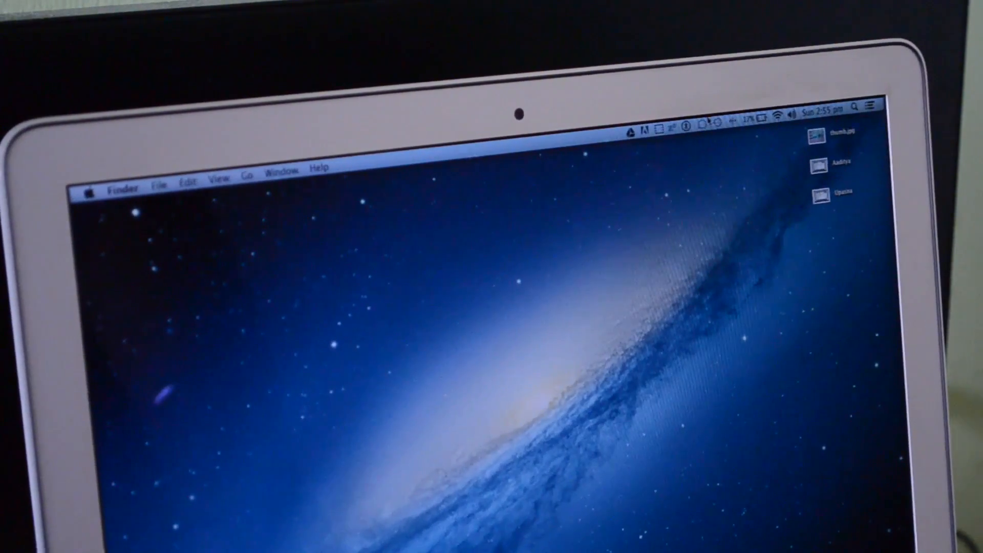